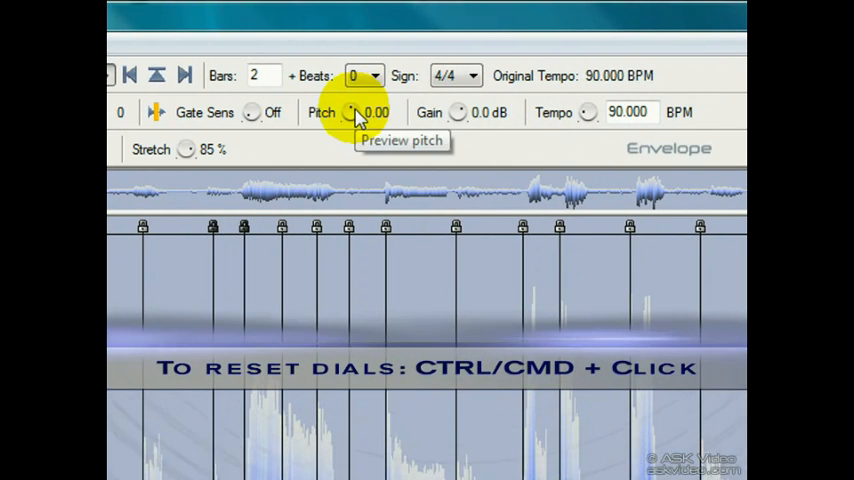
# Lower the loop's pitch on the Pitch dial to -2.00.
pyautogui.moveTo(352, 112); pyautogui.dragTo(352, 96)
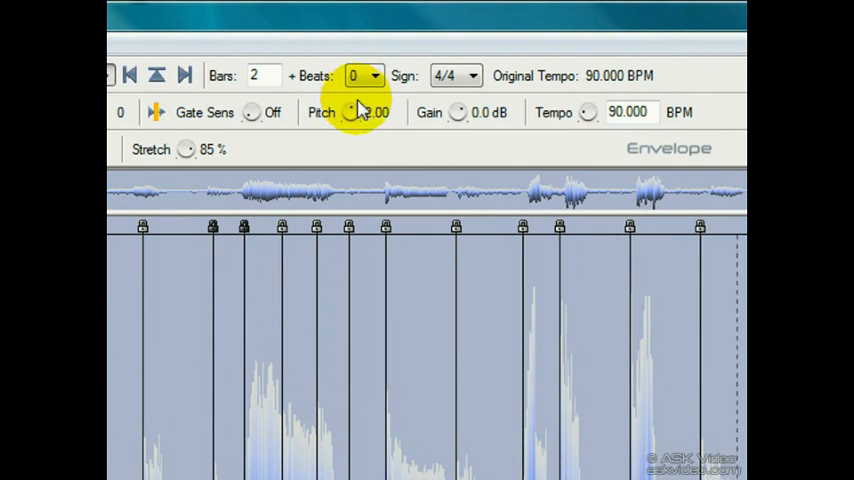
pyautogui.moveTo(352, 108); pyautogui.dragTo(352, 130)
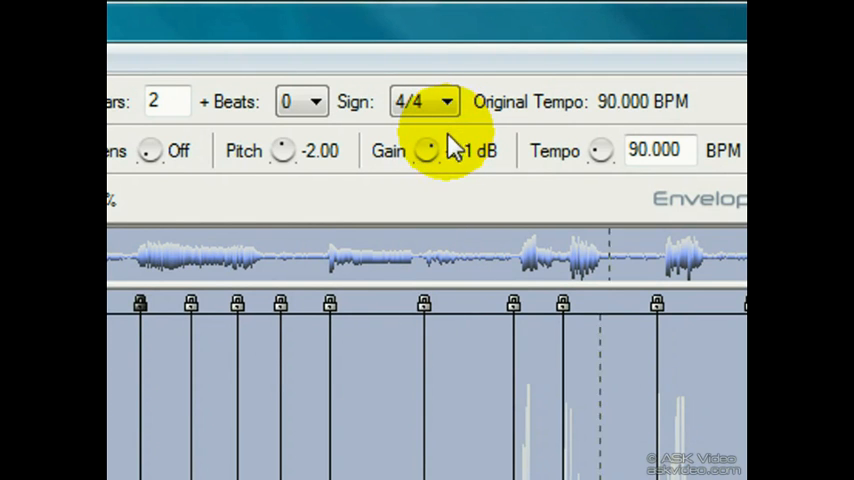
# Change the loop's output level with the Gain dial.
pyautogui.moveTo(428, 148); pyautogui.dragTo(428, 164)
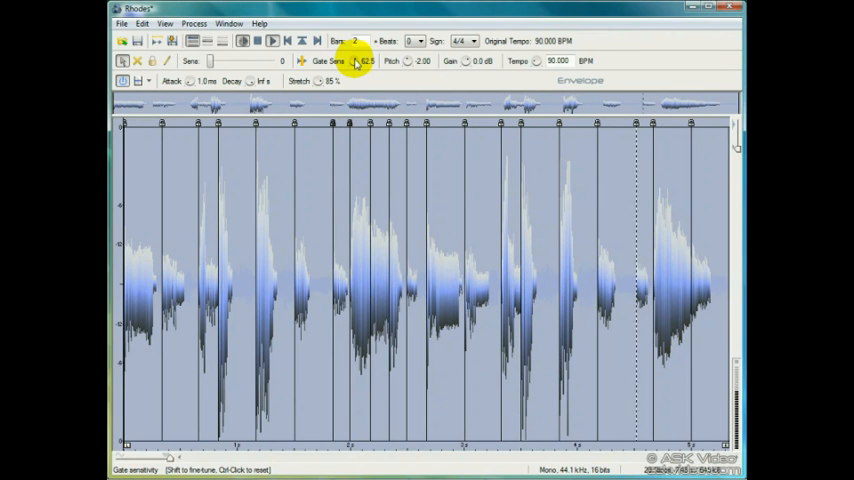
# Reset Gate Sens to Off and silence the selected middle slices.
pyautogui.click(256, 280)
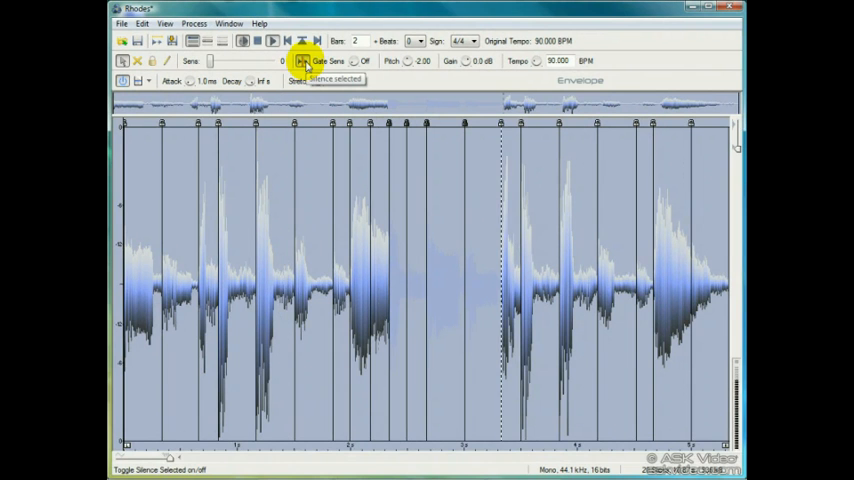
pyautogui.click(304, 60)
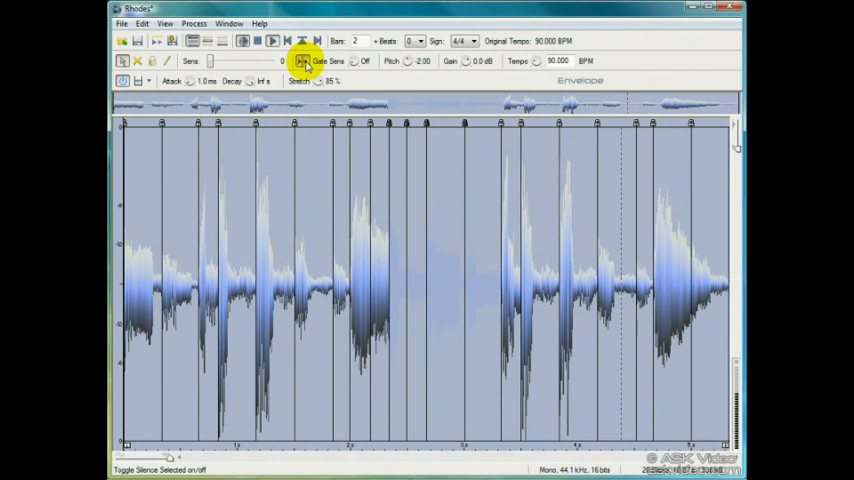